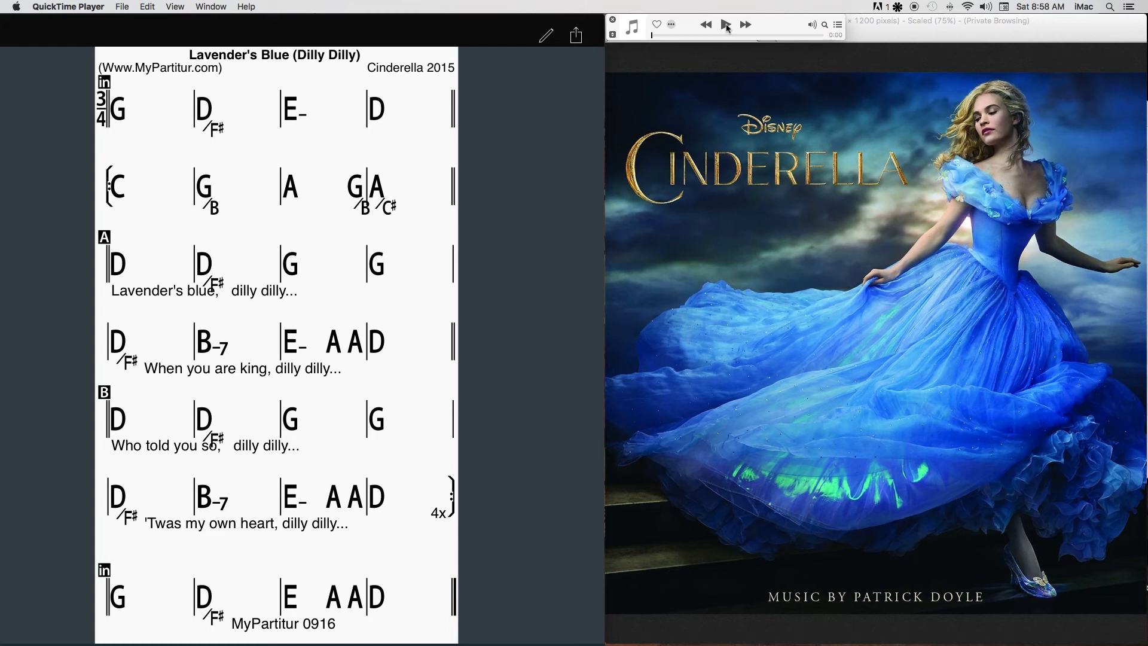
# Start the song audio in QuickTime and bring the iReal Pro chart forward to follow along
pyautogui.click(726, 24)
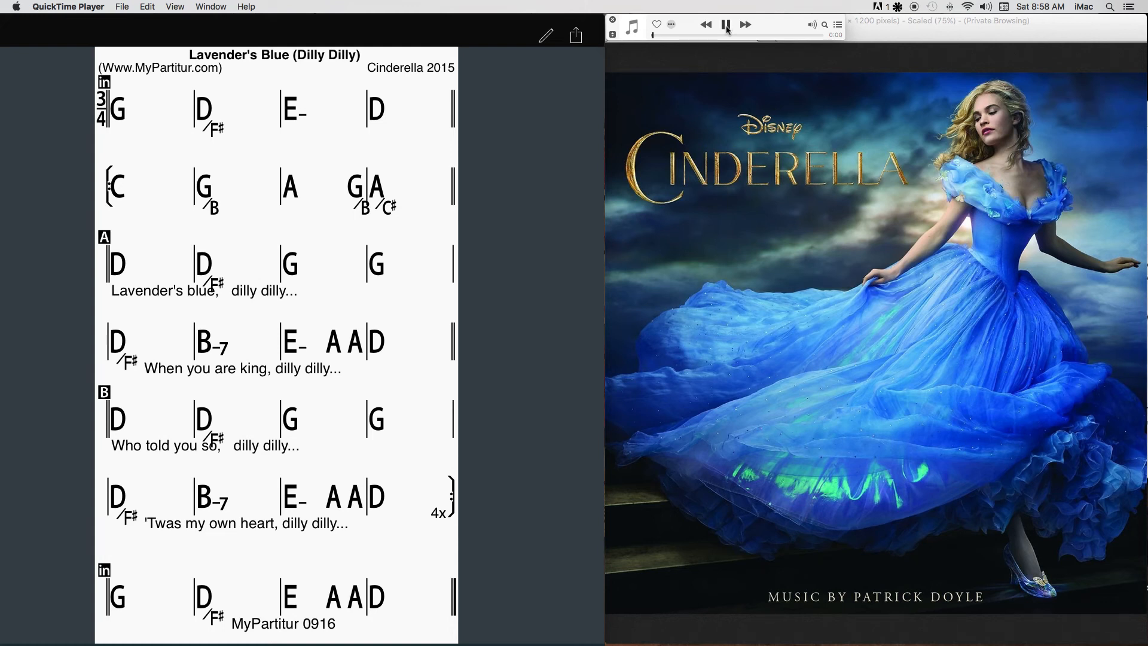
pyautogui.click(726, 24)
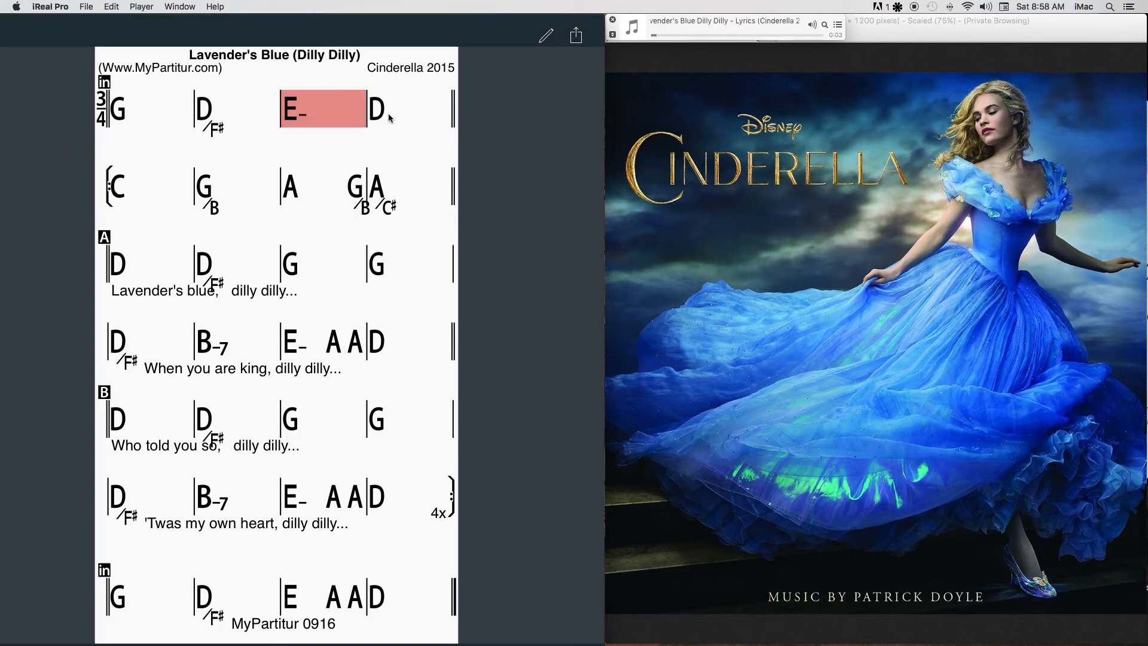
# Keep the chart's highlighted bar in step with the audio through sections A and B and back into A
pyautogui.click(117, 186)
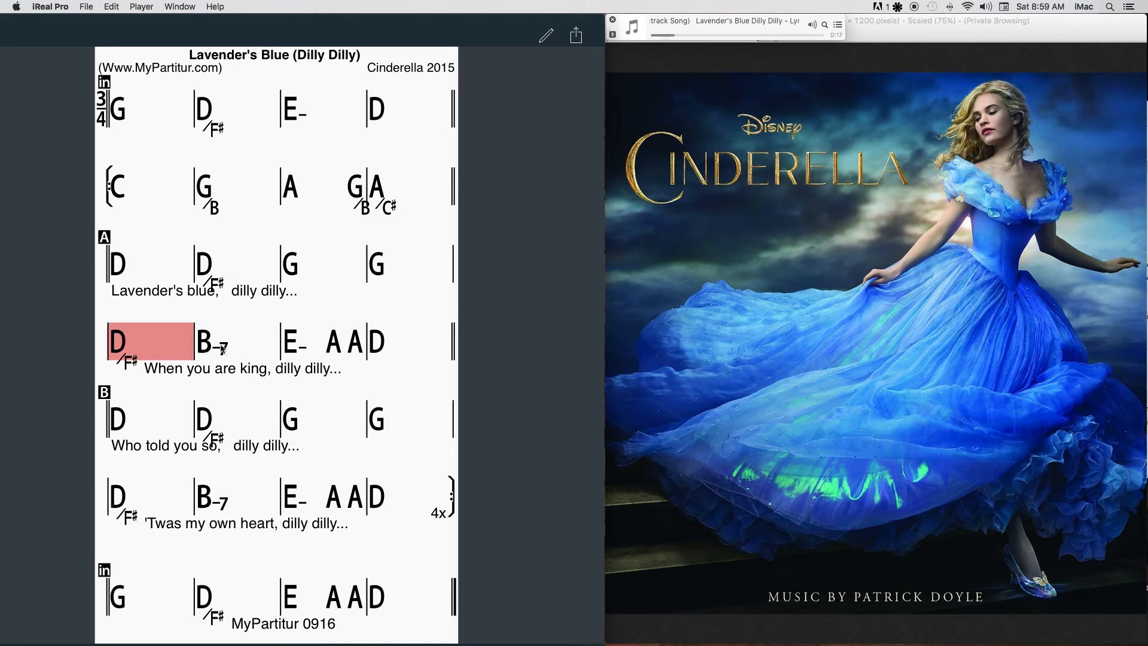
pyautogui.click(213, 344)
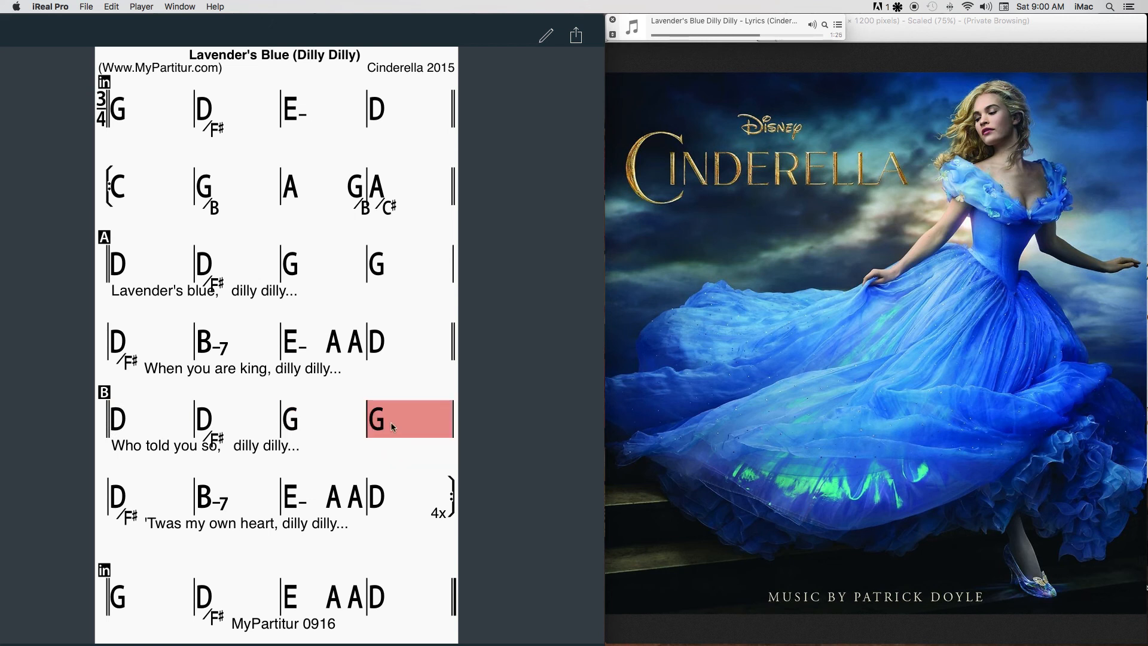
pyautogui.click(151, 495)
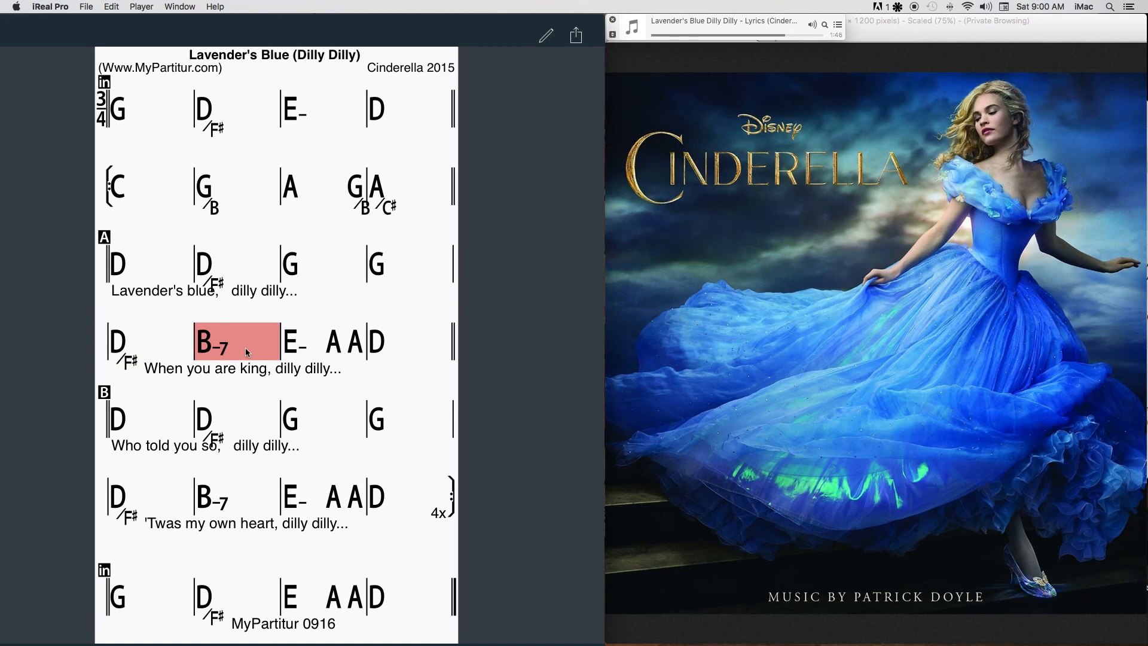
pyautogui.click(325, 343)
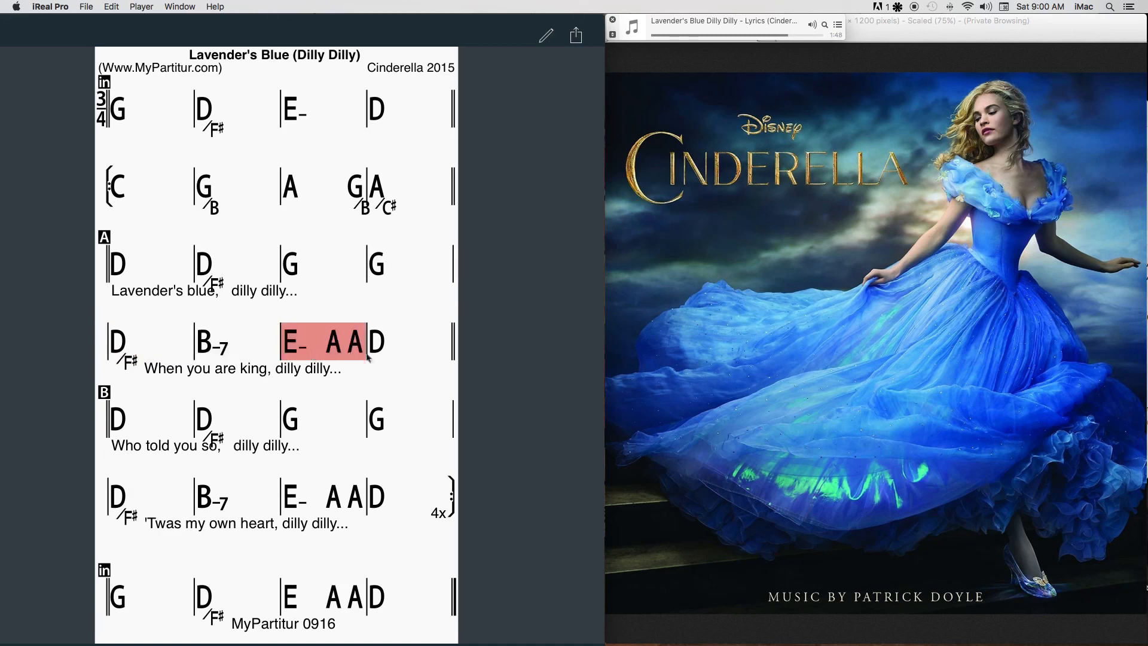